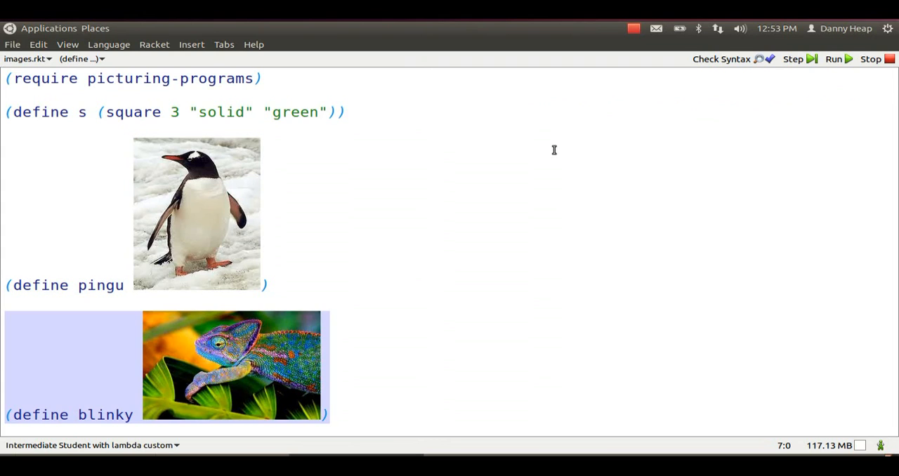
# Run images.rkt so its definitions are available in the interactions pane
pyautogui.click(835, 59)
pyautogui.write('(')
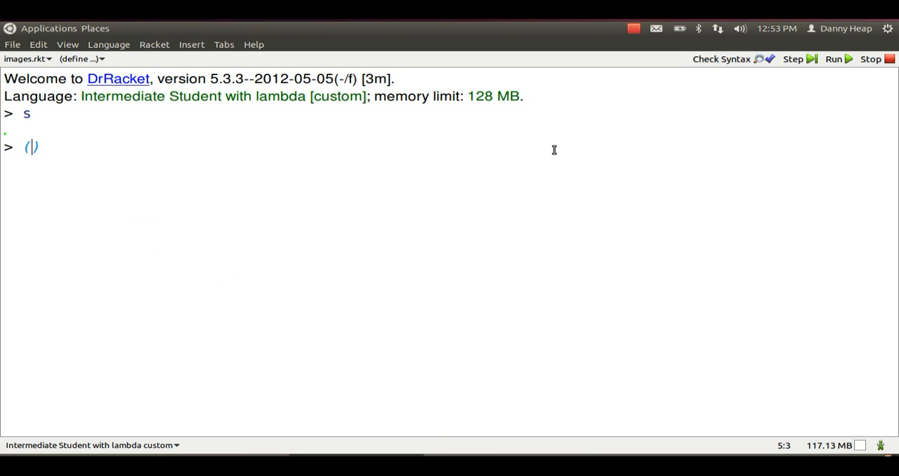
# Evaluate (image->color-list s), its element at index 5, and that colour's green component, 255
pyautogui.write('image->')
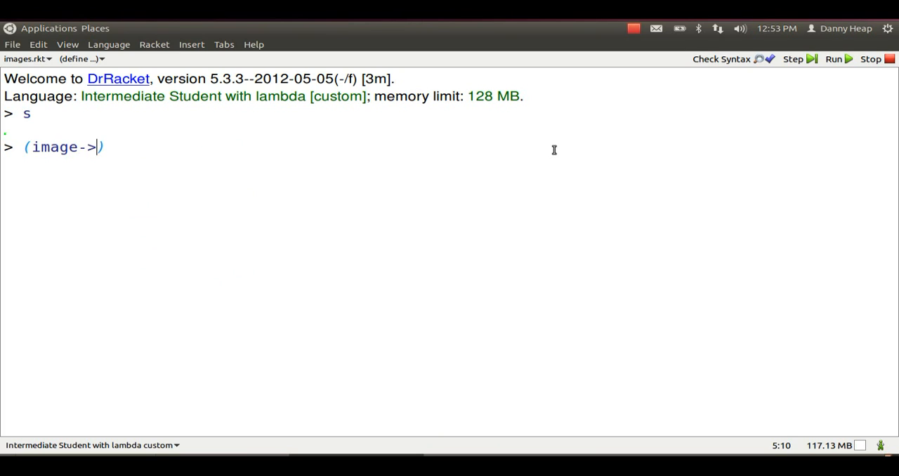
pyautogui.write('color-list s')
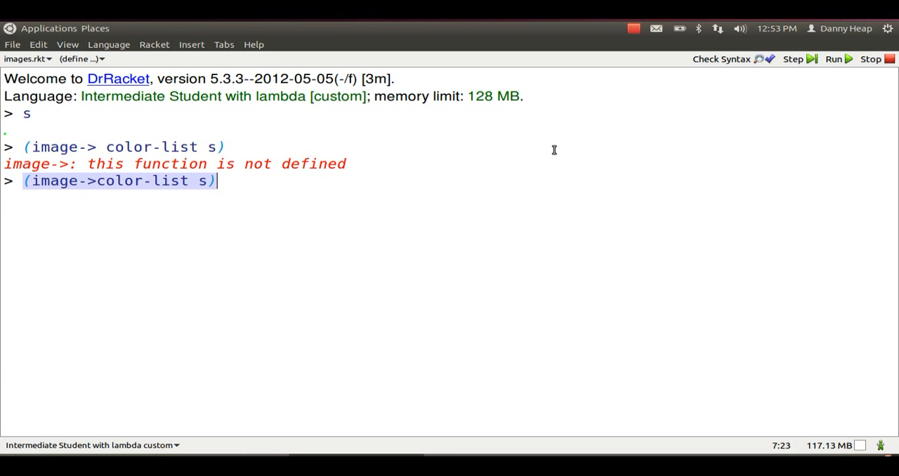
pyautogui.press('Return')
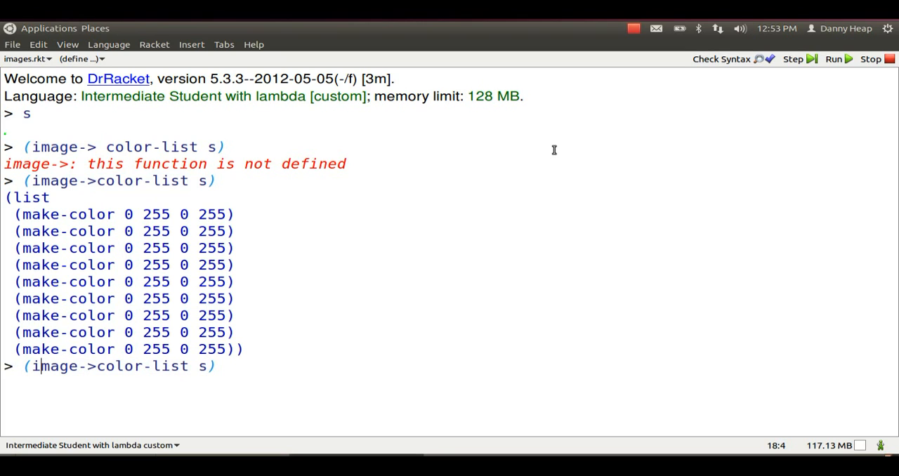
pyautogui.write('(list)')
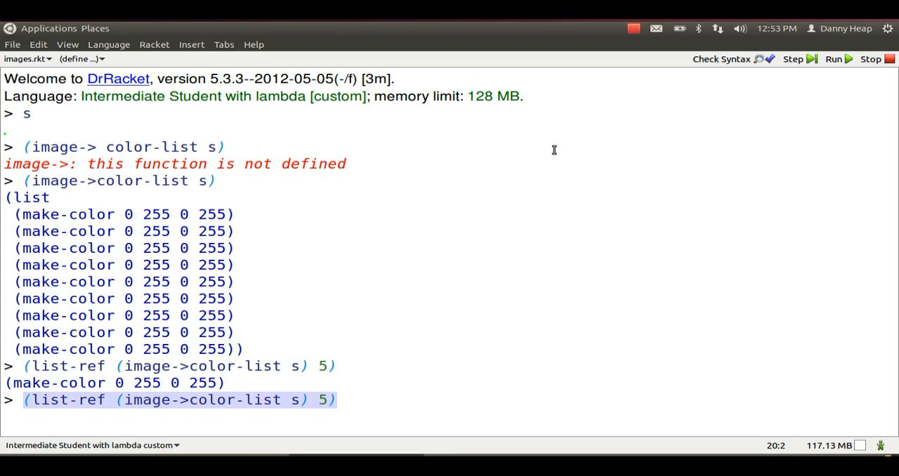
pyautogui.write('(color-green')
pyautogui.write('pingu')
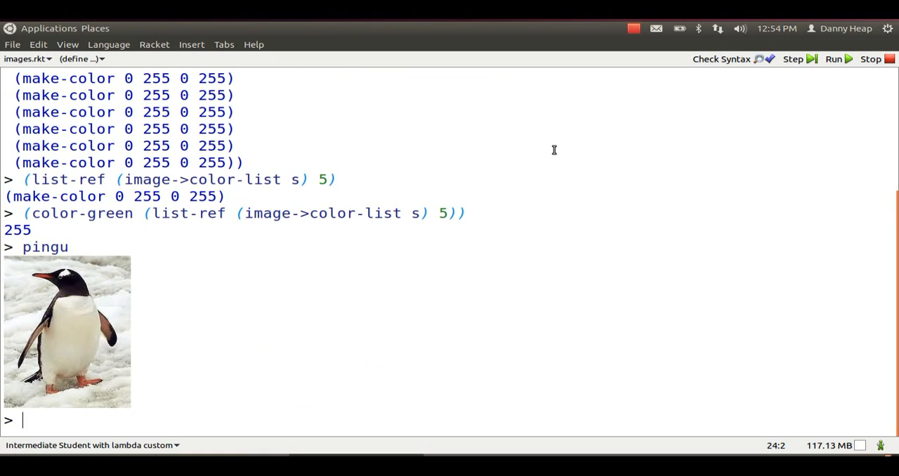
# Evaluate pingu's image-width (192) and image-height (262)
pyautogui.write('(image-width p')
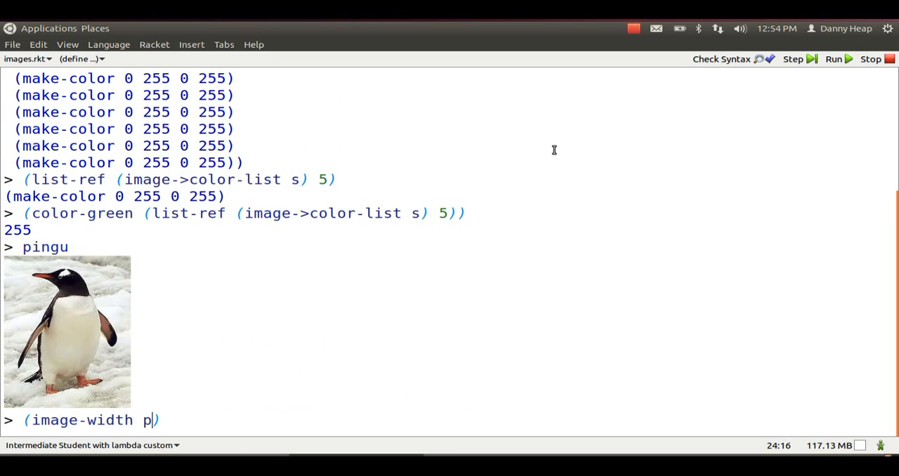
pyautogui.press('Return')
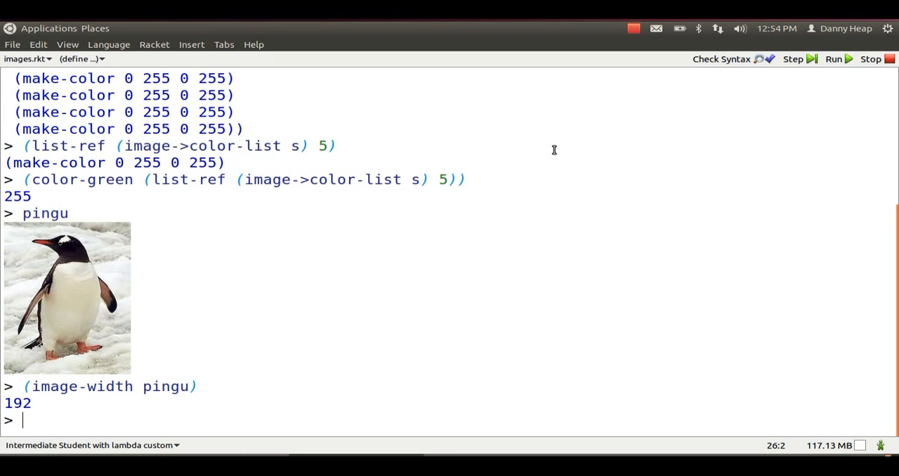
pyautogui.write('(image-he')
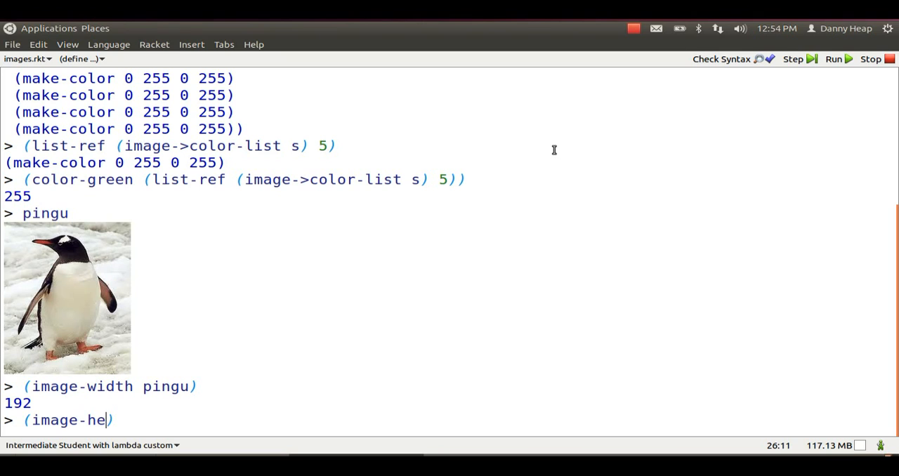
pyautogui.write('ight pingu)')
pyautogui.write('(define ')
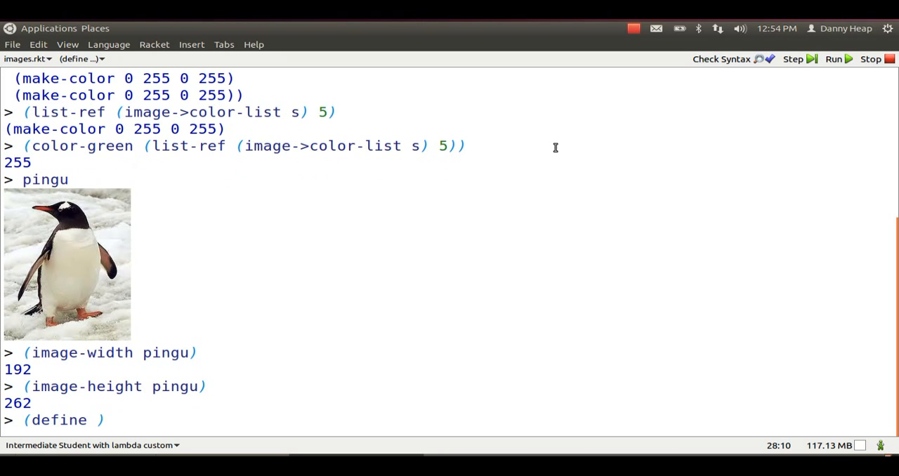
# Define pingu-colors as (image->color-list pingu) and evaluate its length, 50304
pyautogui.write('pingu-colors')
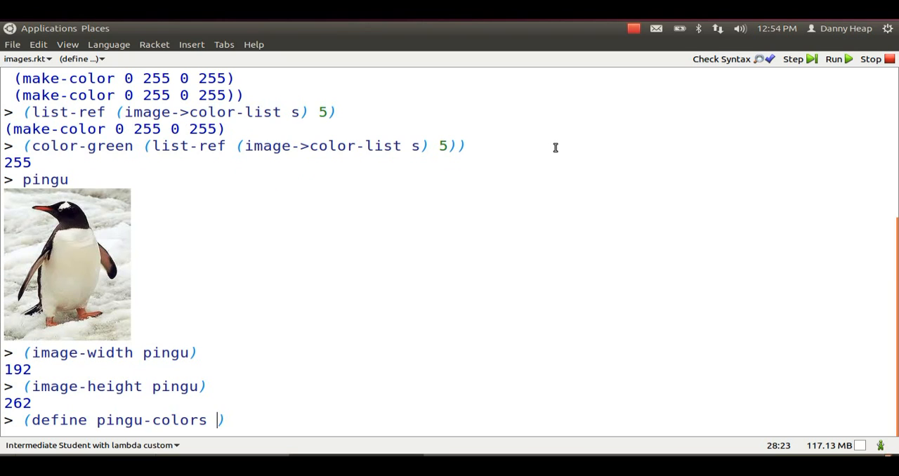
pyautogui.write('(image->')
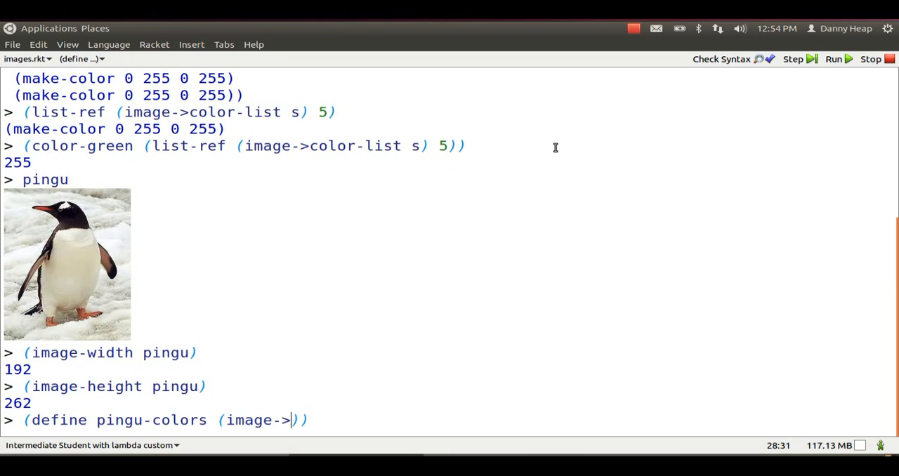
pyautogui.write('color-list pi')
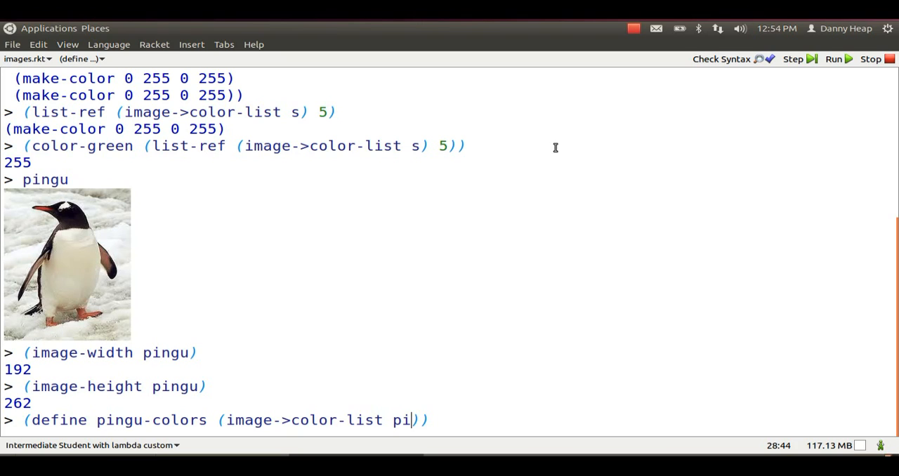
pyautogui.write('ngu')
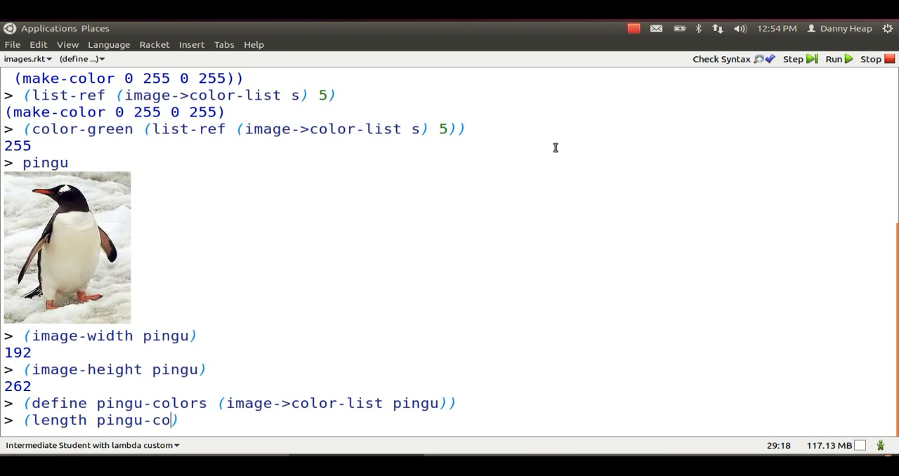
pyautogui.write('lors)')
pyautogui.write('(color')
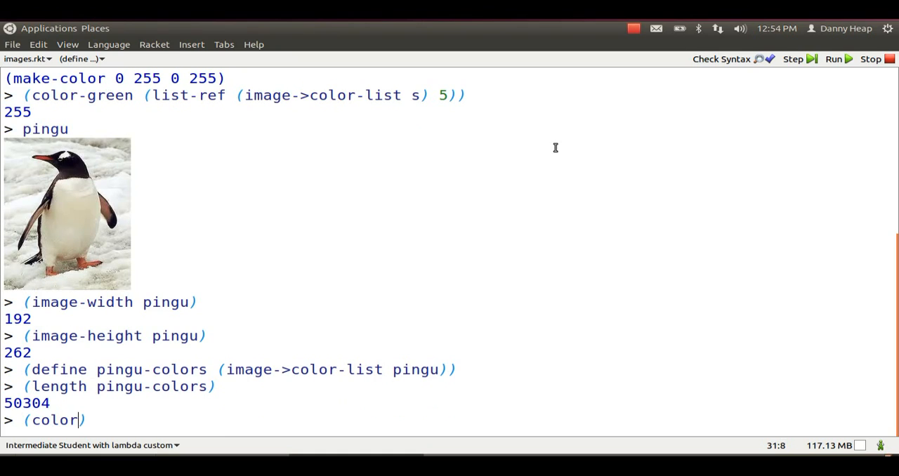
# Rebuild pingu with (color-list->bitmap pingu-colors 192 262)
pyautogui.write('-list-')
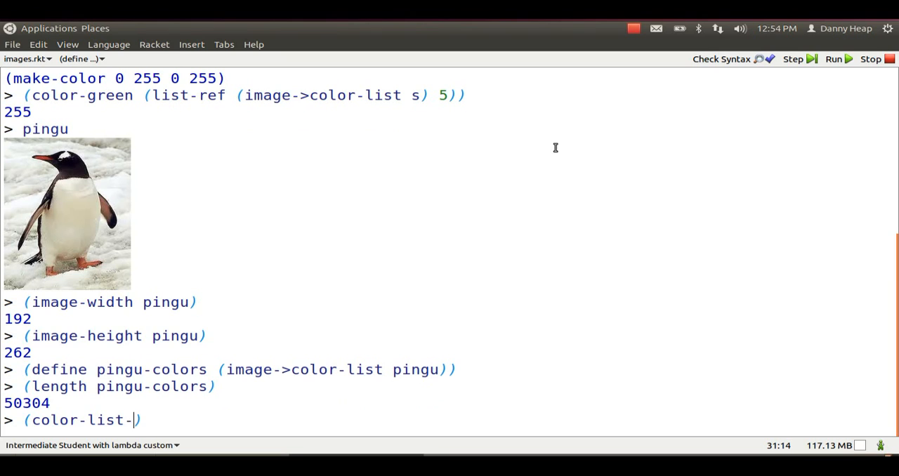
pyautogui.write('>bitmap')
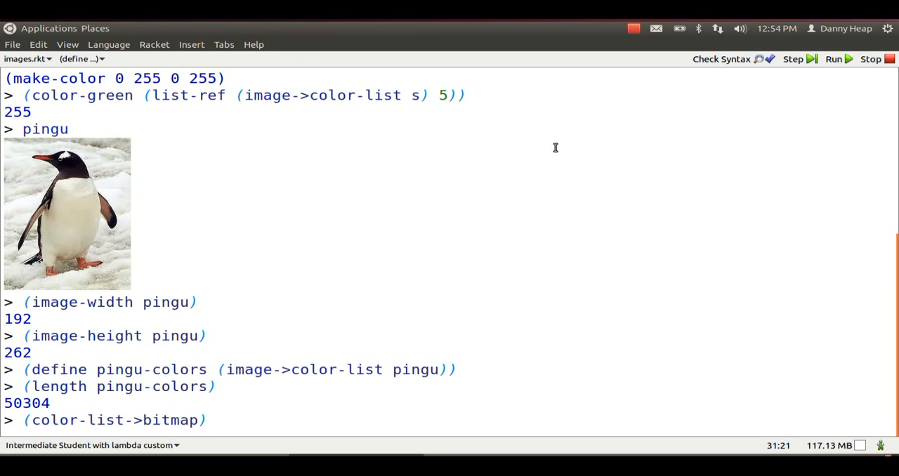
pyautogui.write('pingu-list')
pyautogui.write('192 )')
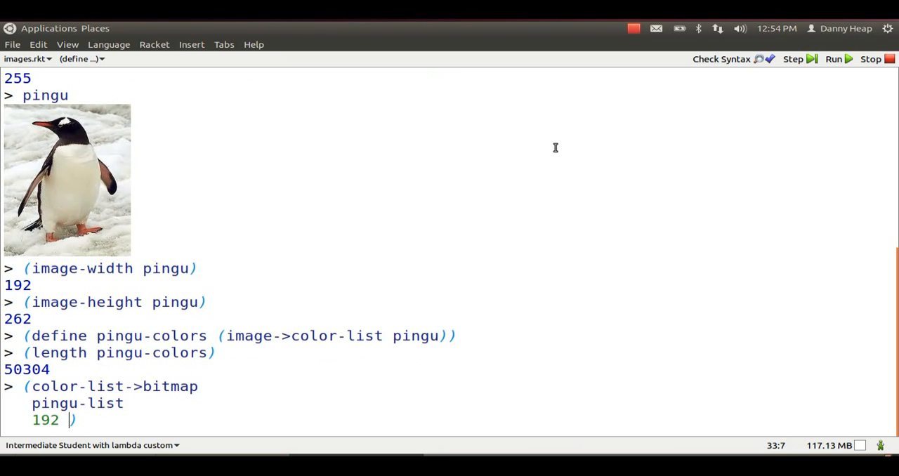
pyautogui.write('262')
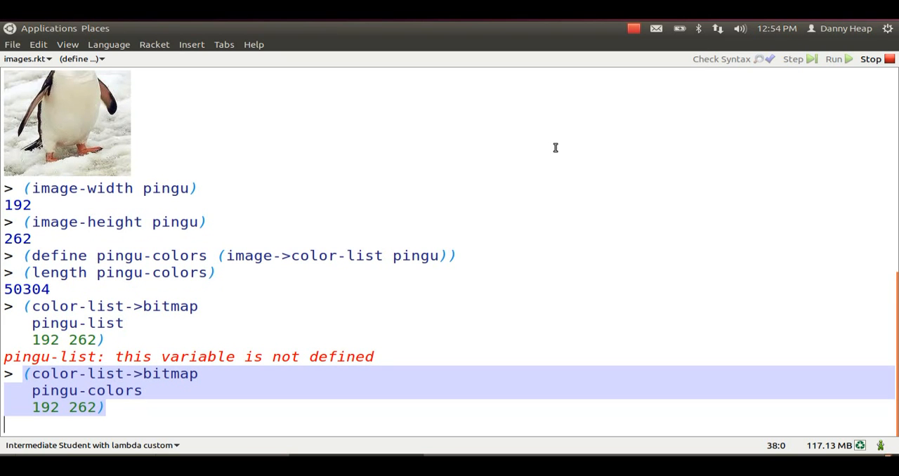
pyautogui.press('Return')
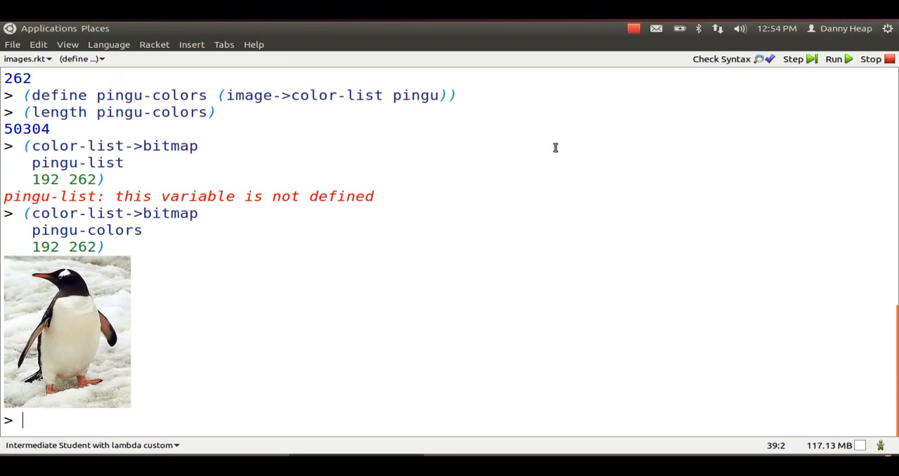
# Reshape pingu-colors into a narrow 96-by-524 bitmap, then display blinky
pyautogui.write('(color-list->bitmap pingu-colors 192 262)')
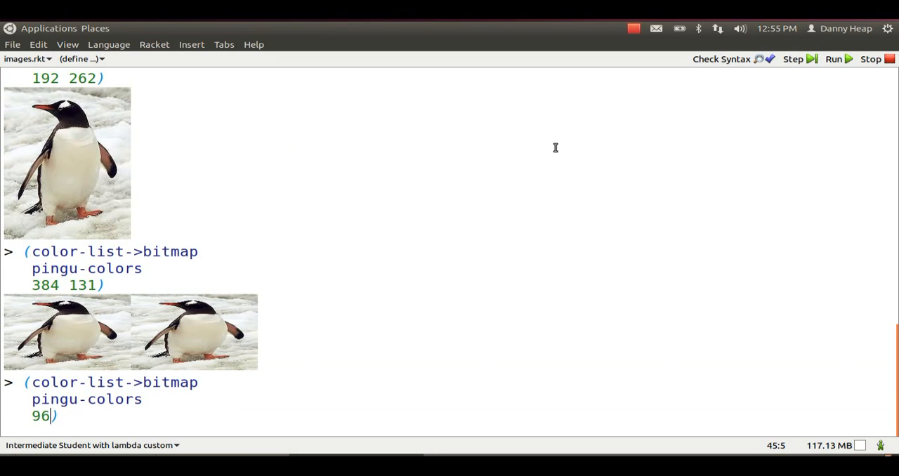
pyautogui.write('524')
pyautogui.write('blinky')
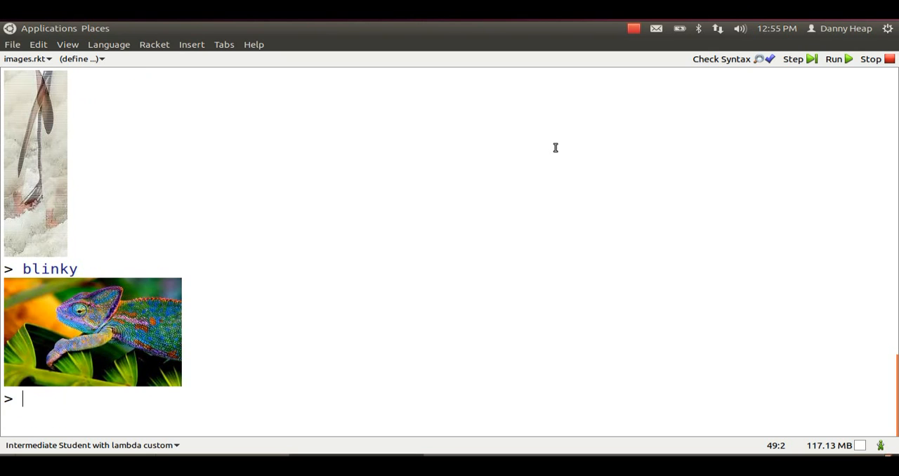
pyautogui.write('())')
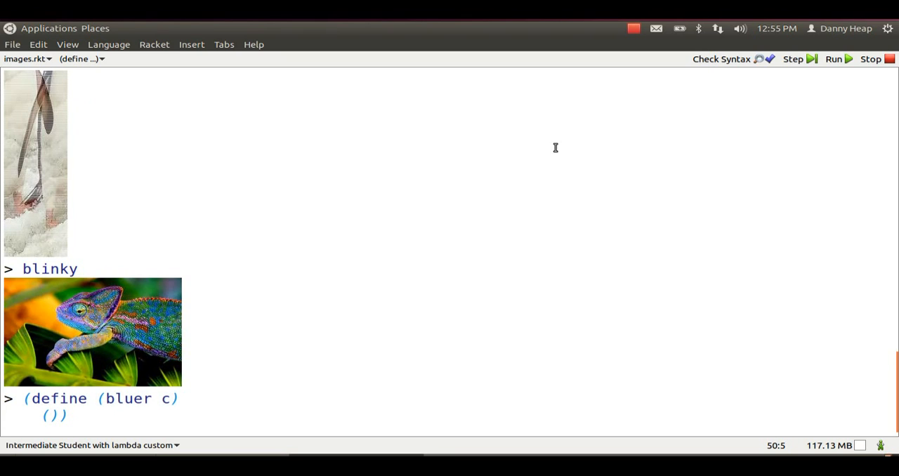
pyautogui.write('(make-color')
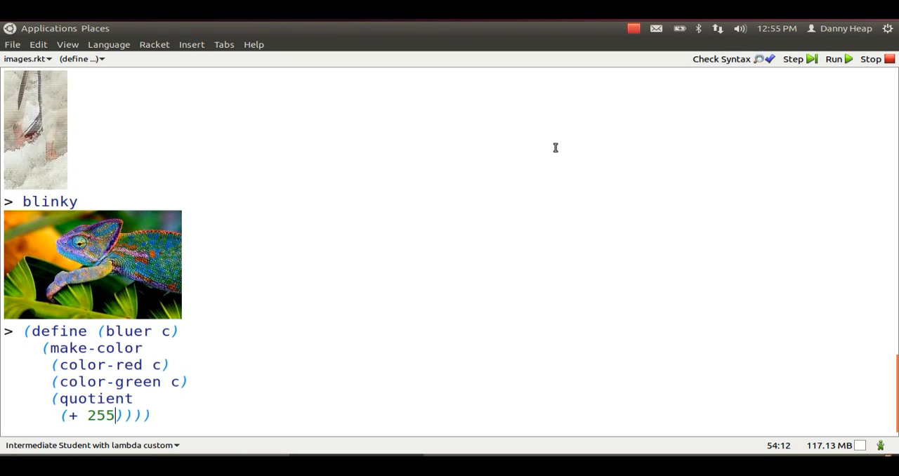
pyautogui.write('(color-blue c')
pyautogui.write('(color-alpha c)))')
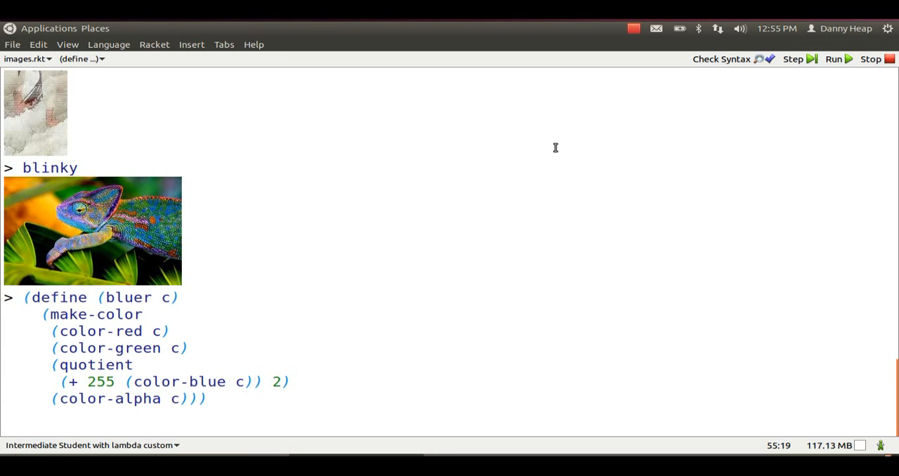
pyautogui.press('Return')
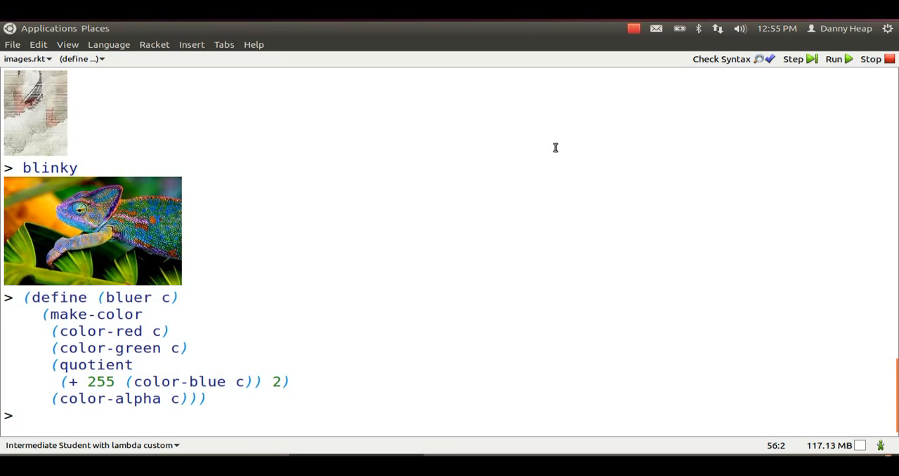
pyautogui.write('(bluer)')
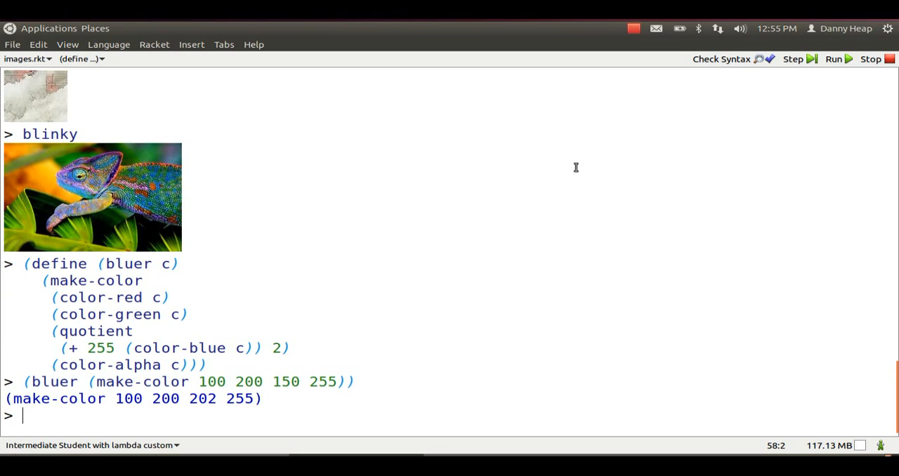
pyautogui.moveTo(410, 196)
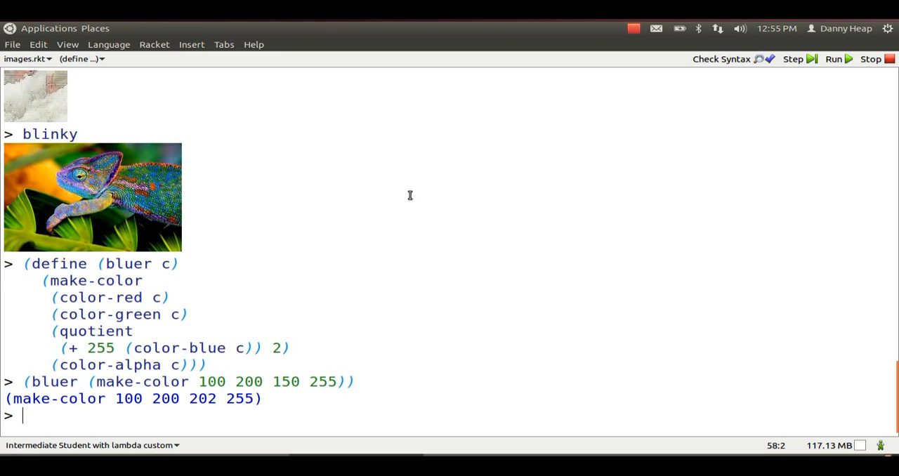
# Evaluate (map-image bluer blinky) to show the blue-tinted chameleon
pyautogui.write('(map')
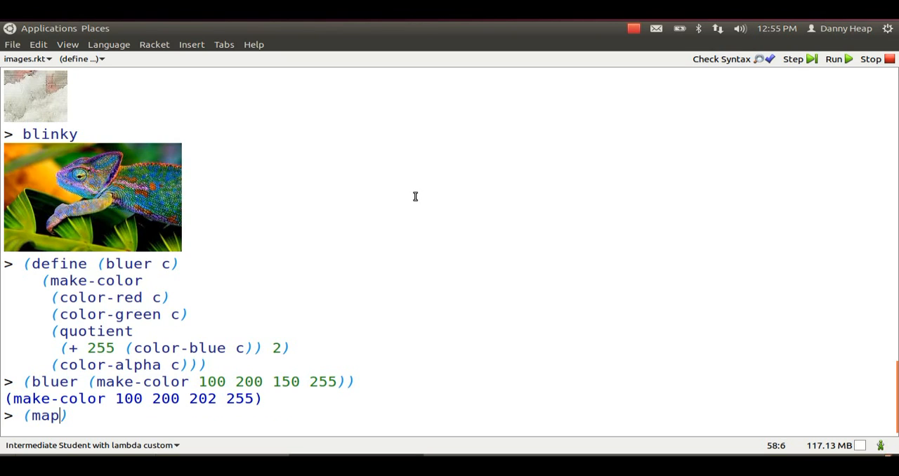
pyautogui.write('-image bluer blinky')
pyautogui.write('(')
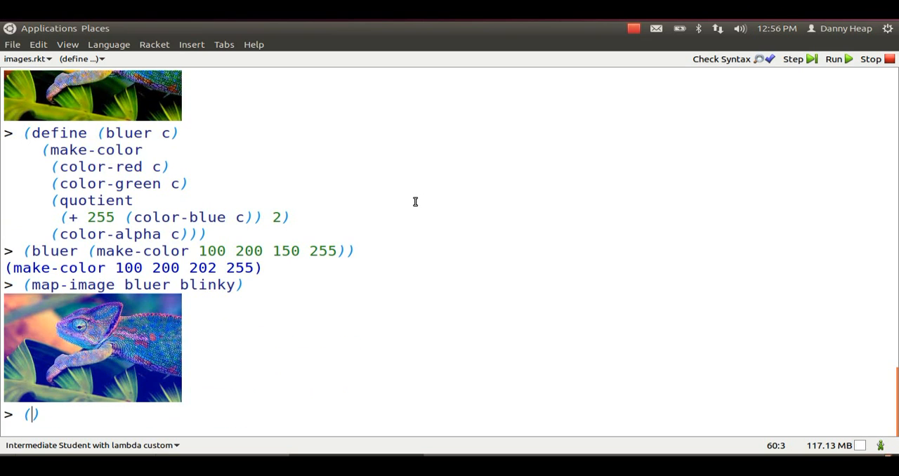
pyautogui.write('define (')
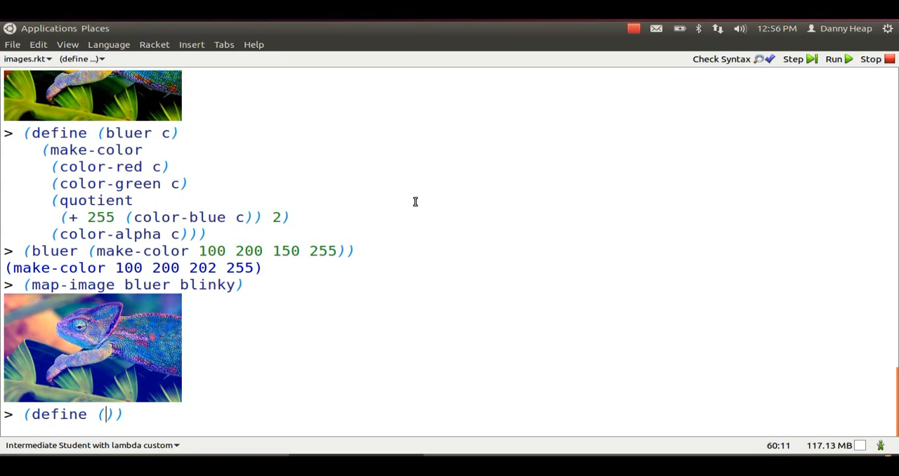
# Define swap-red-green building make-color from c's blue, green and red components
pyautogui.write('swap-red-')
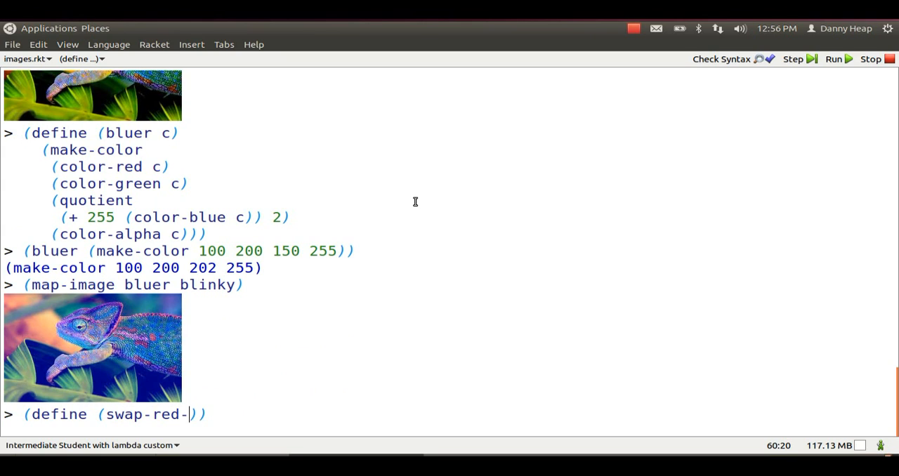
pyautogui.write('green c)')
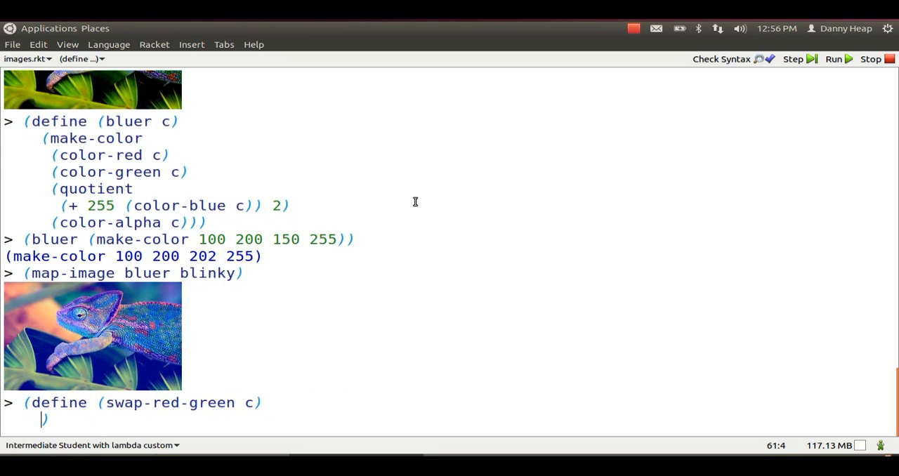
pyautogui.write('(make-color')
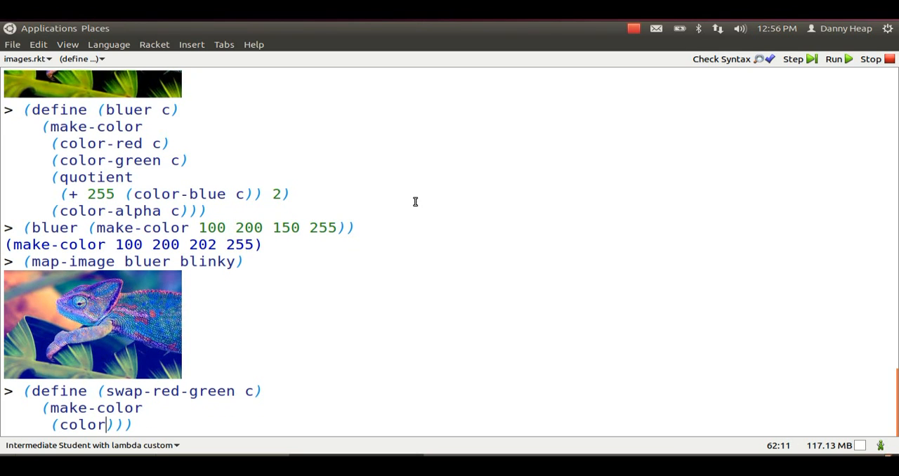
pyautogui.write('-blue c')
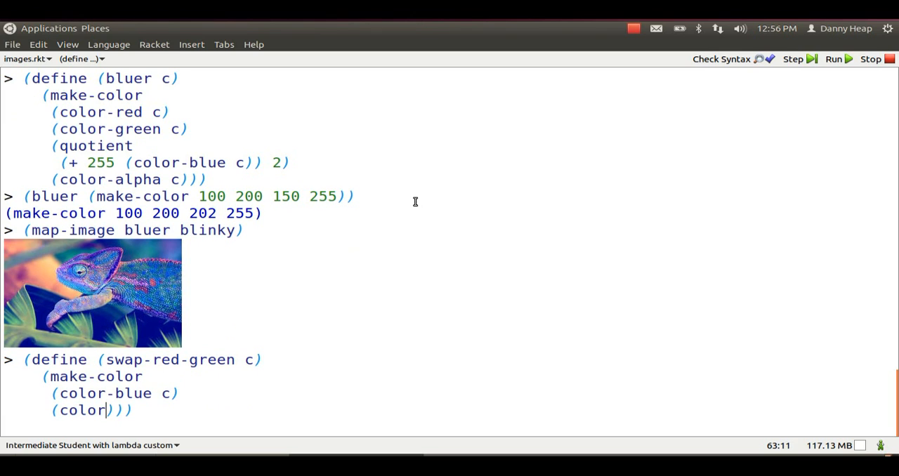
pyautogui.write('-green c')
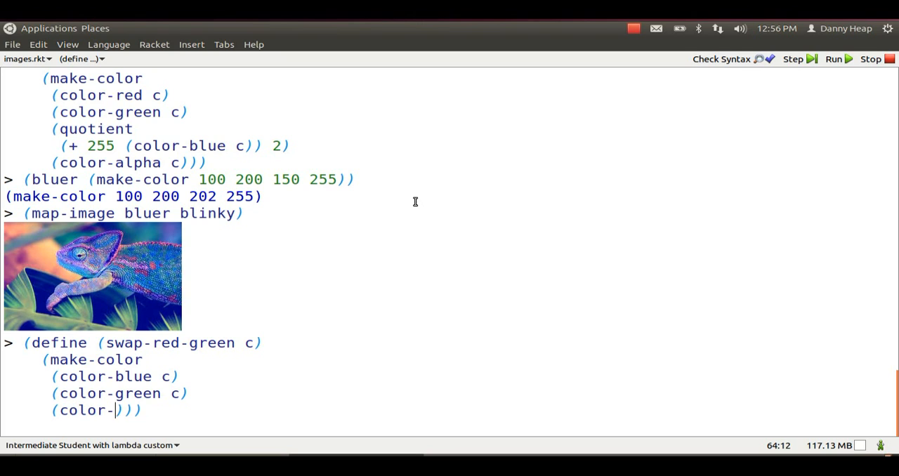
pyautogui.write('red c')
pyautogui.write('(map')
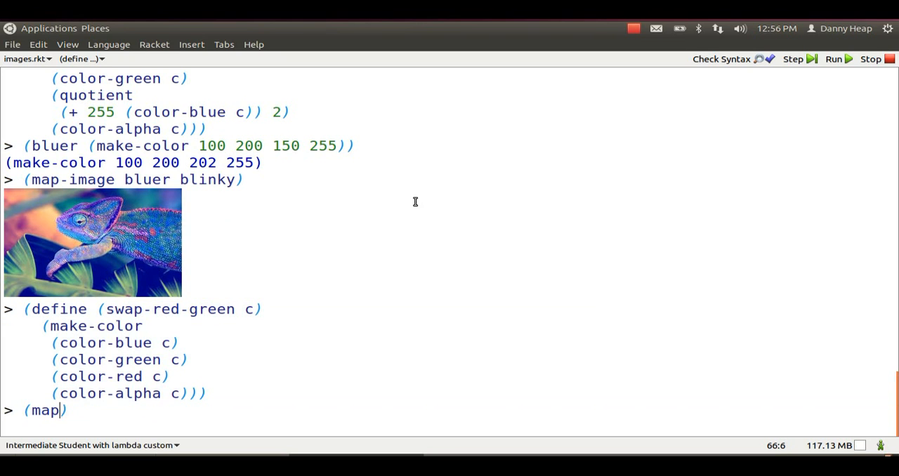
# Enter (map-image swap-red-green blinky) at the prompt without evaluating it
pyautogui.write('-image')
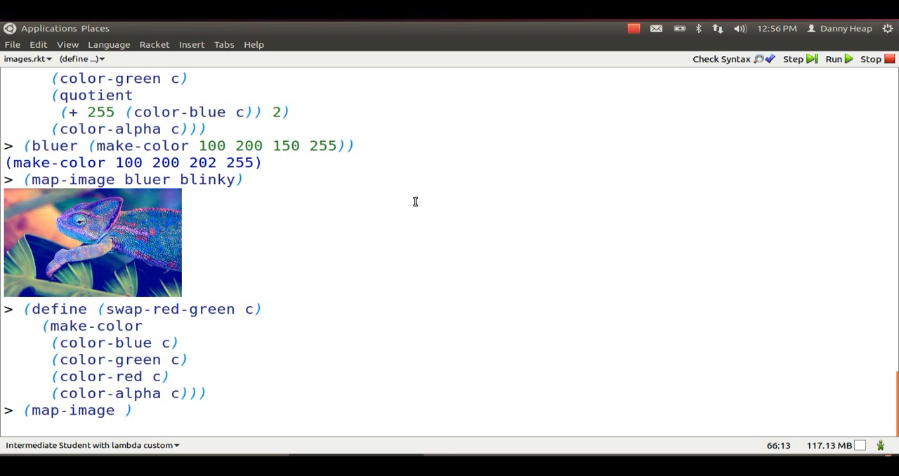
pyautogui.write('swap-red-gr')
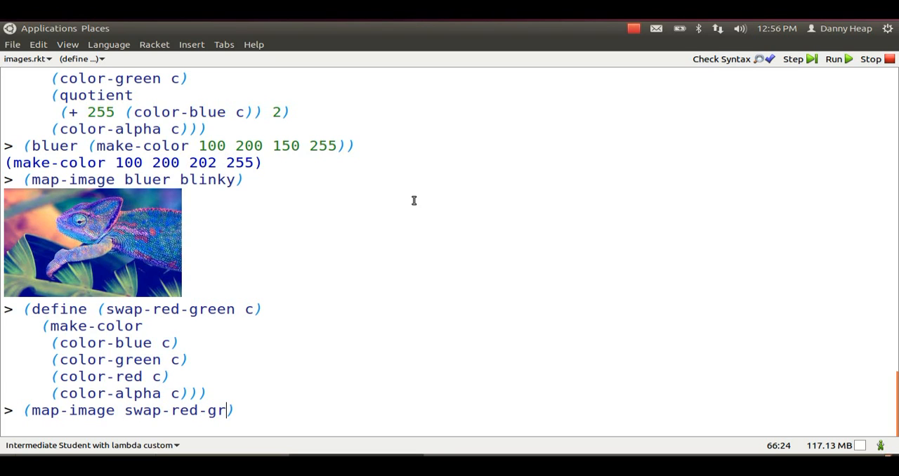
pyautogui.write('een blinky')
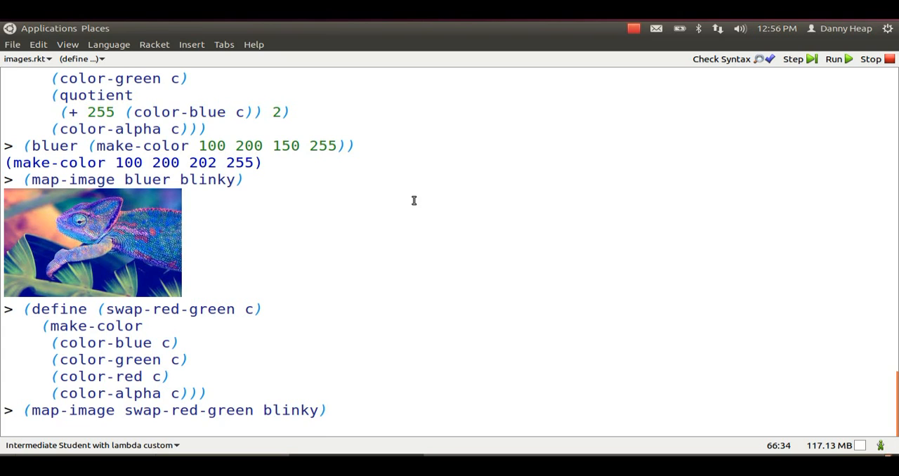